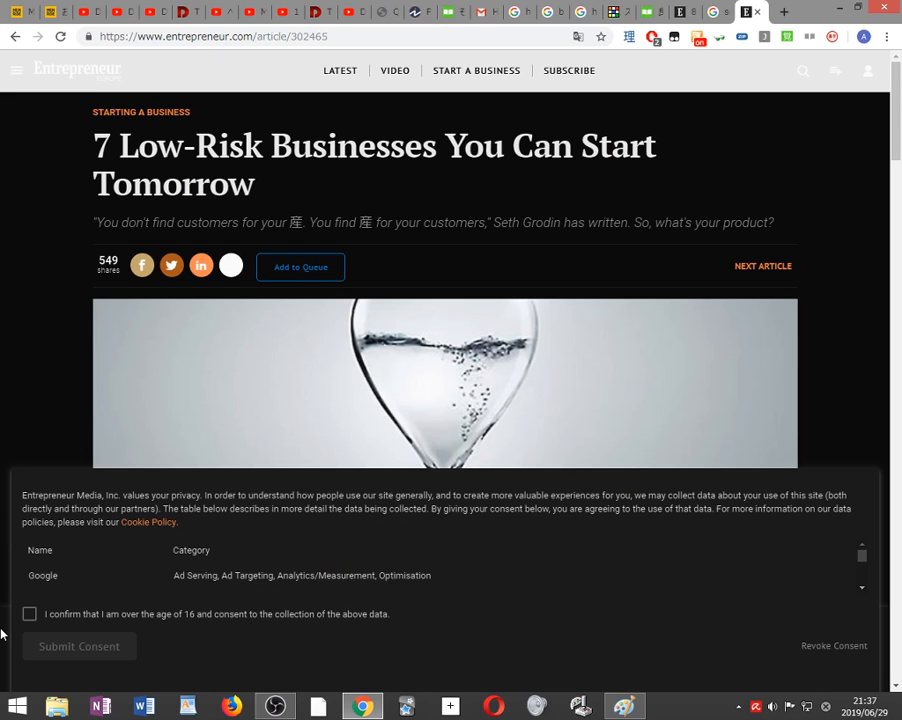
mouse_move(180, 344)
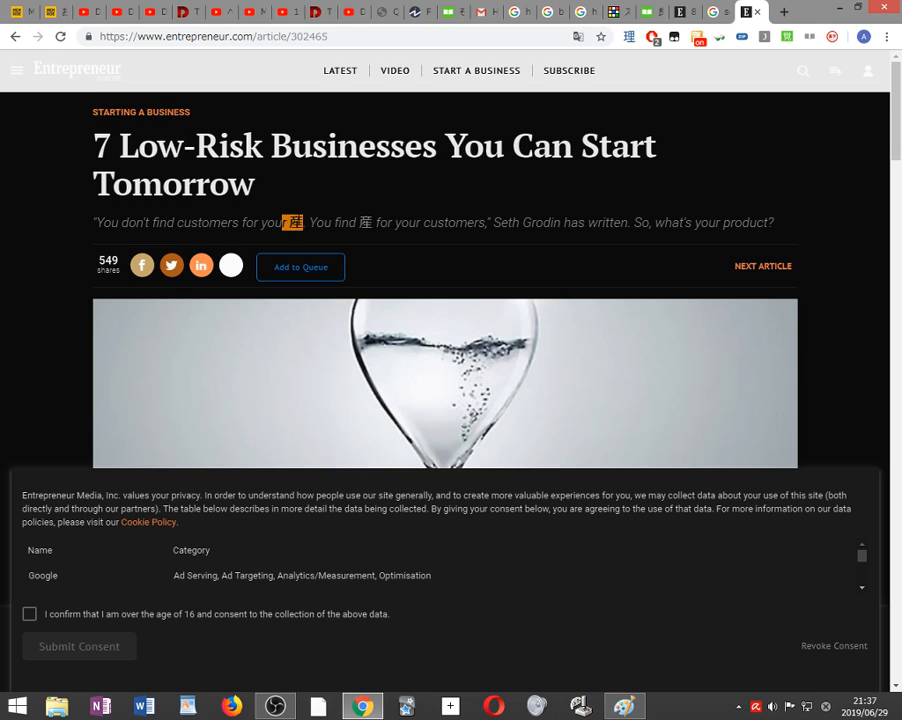
Look up 産 from the subtitle in Jisho, read down to the intro, then close the Jisho tab
right_click(293, 222)
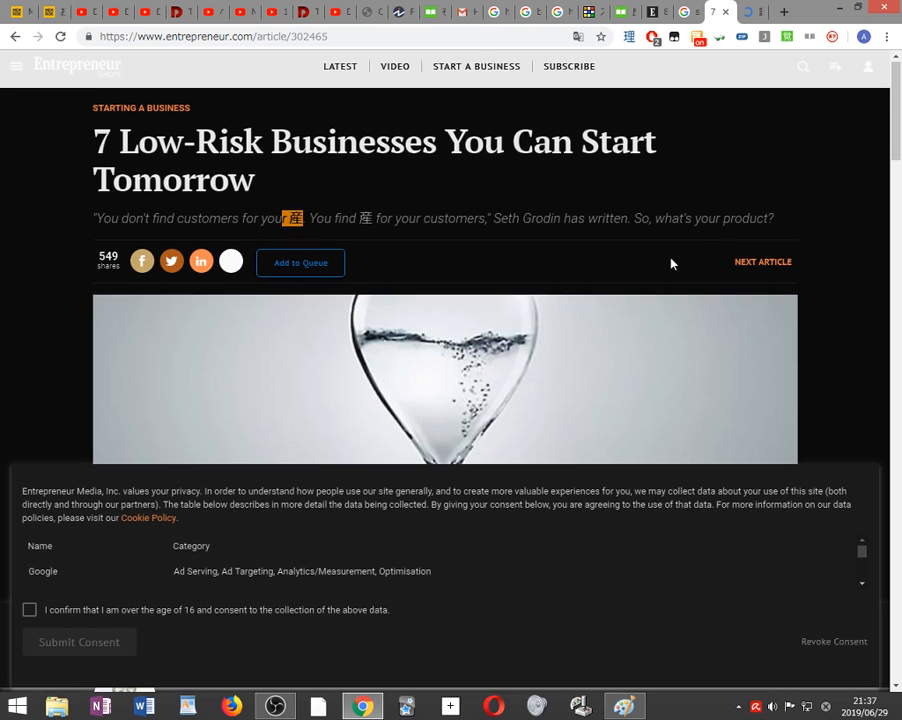
scroll(down, 3)
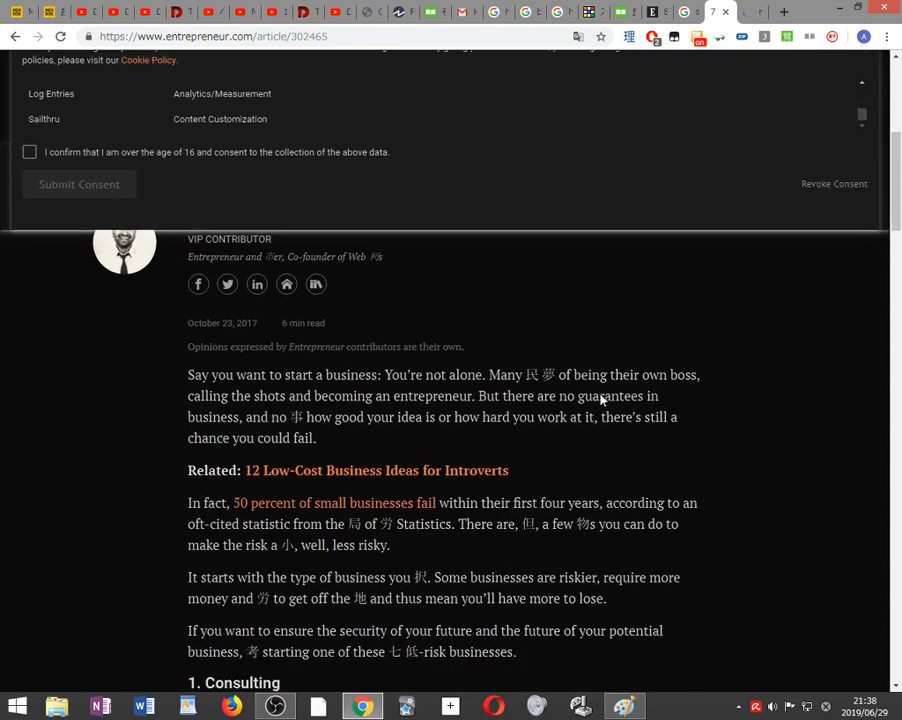
scroll(down, 3)
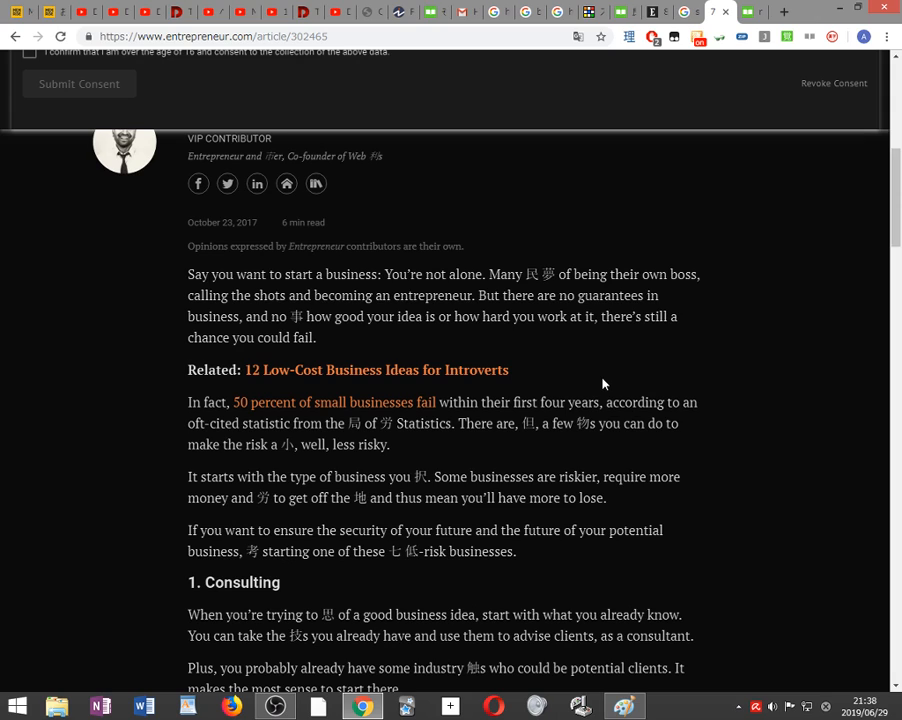
mouse_move(603, 366)
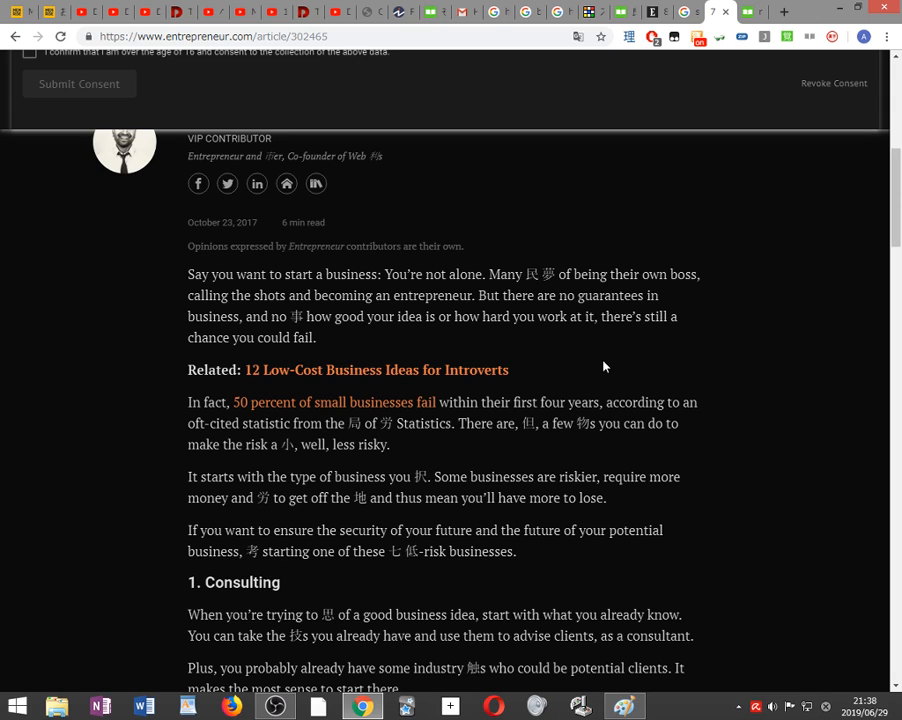
mouse_move(613, 378)
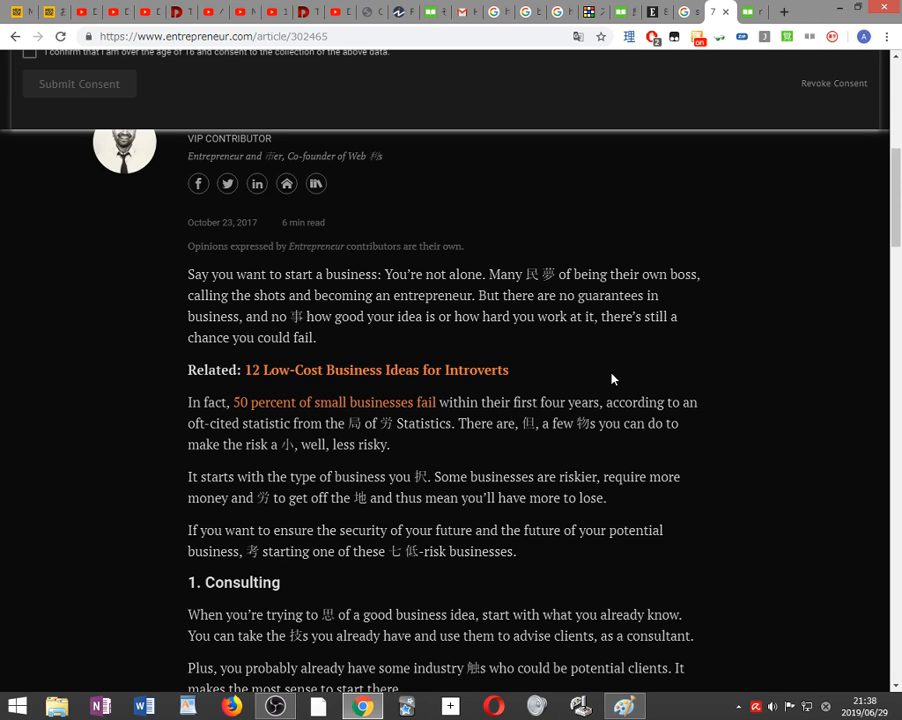
mouse_move(647, 342)
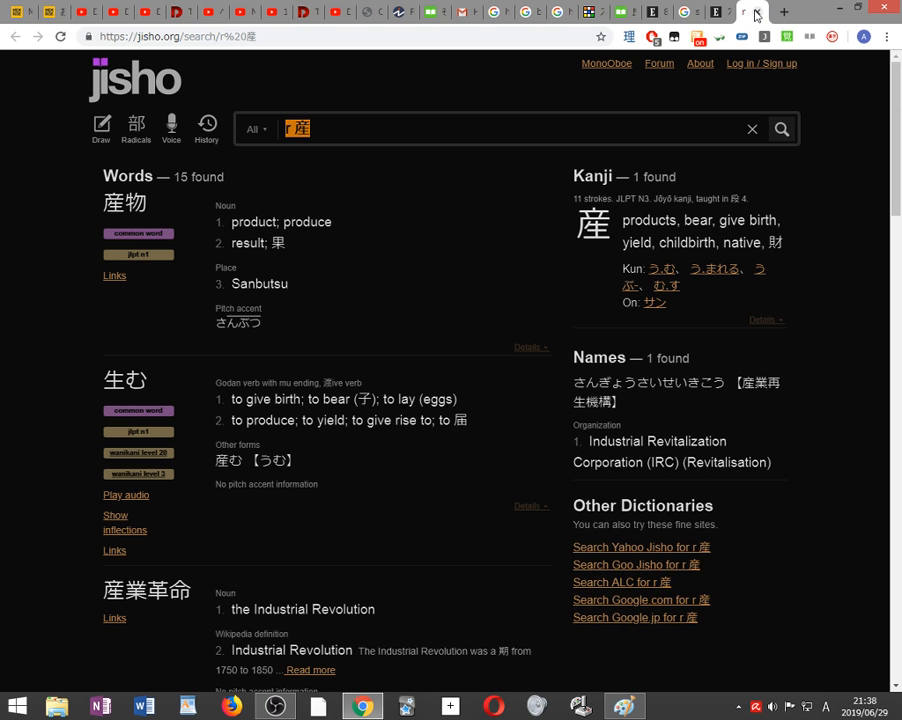
click(745, 11)
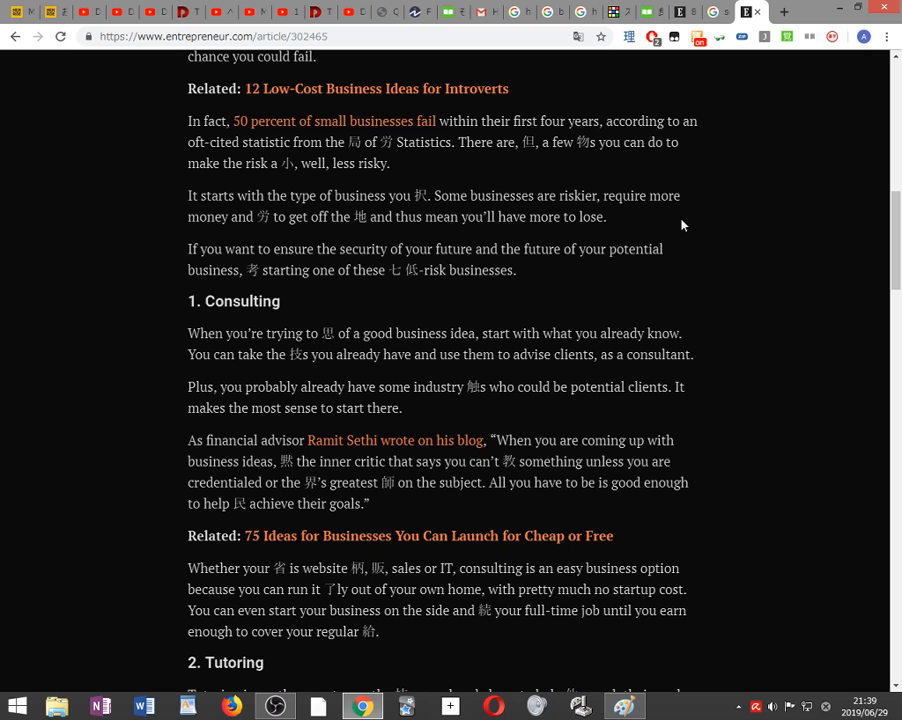
mouse_move(689, 230)
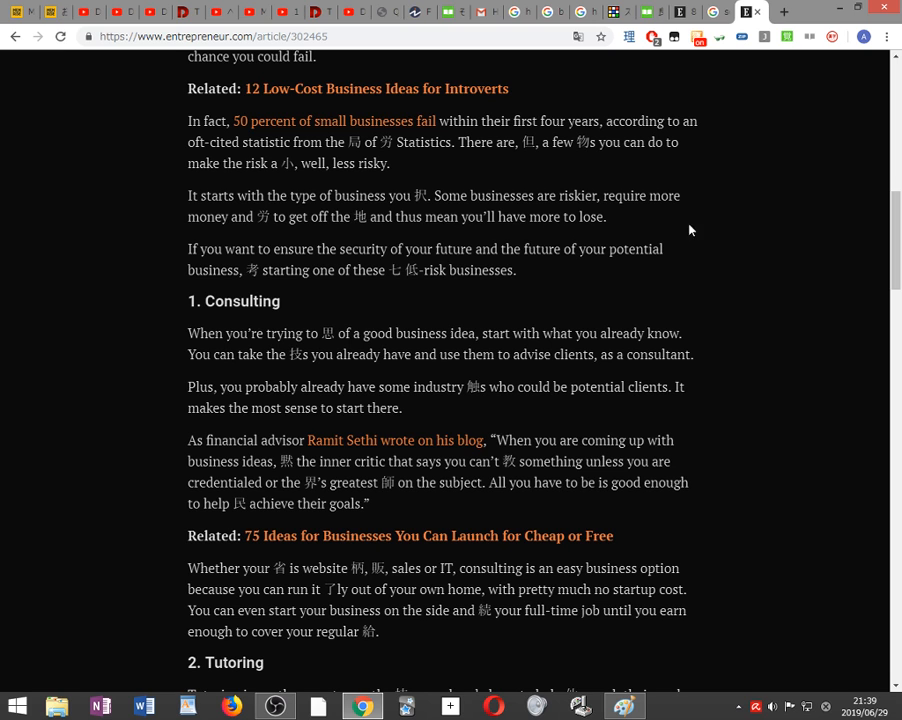
Scroll through the '1. Consulting' section down to '2. Tutoring'
scroll(down, 3)
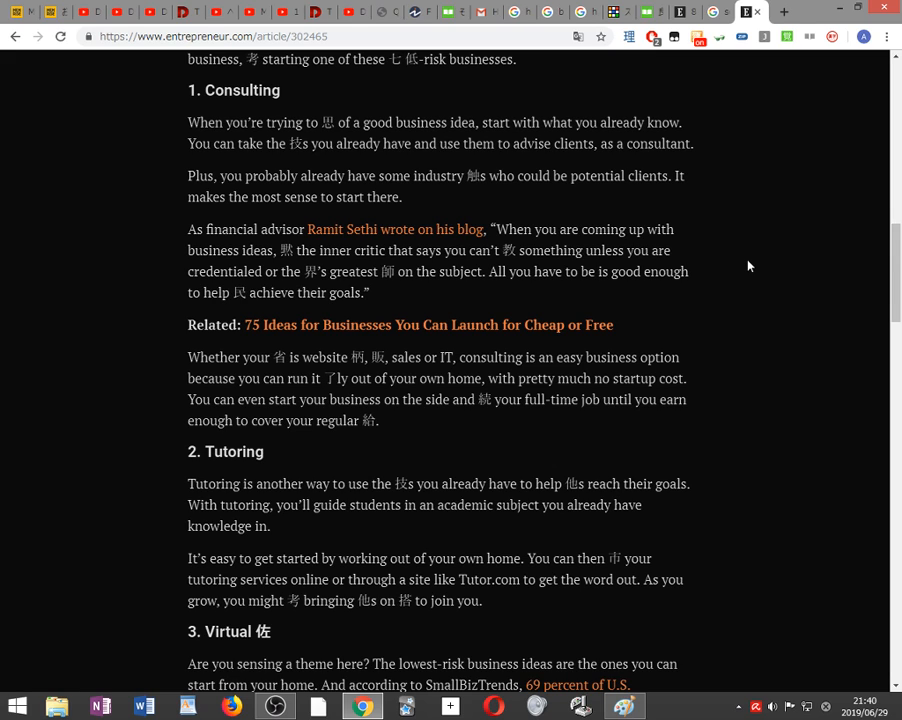
Read through Tutoring to section 3, close the kanji lookup tab, then continue toward Direct sales
scroll(down, 3)
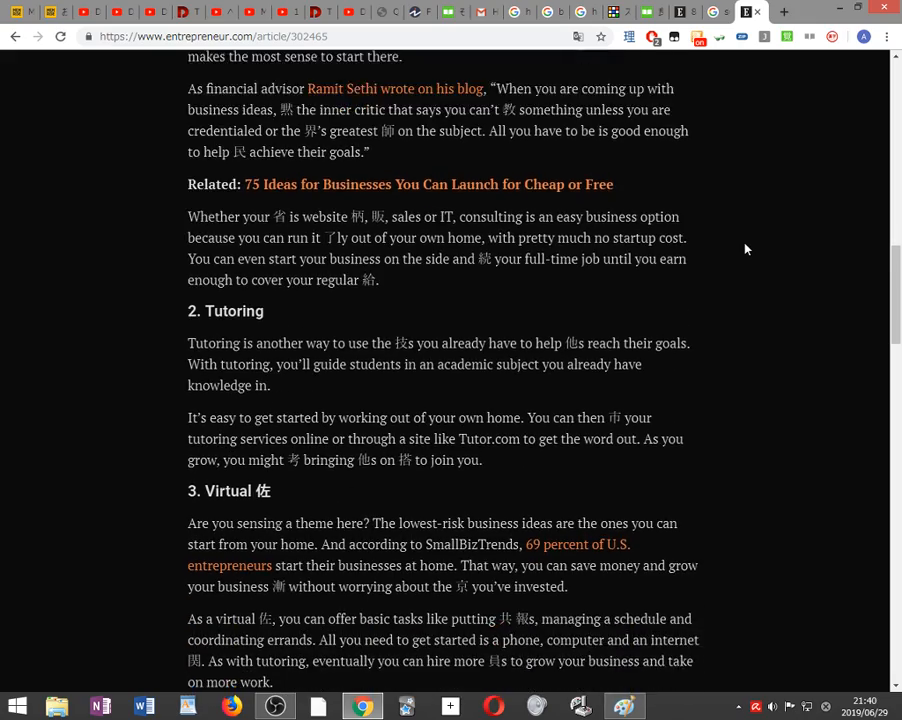
scroll(down, 3)
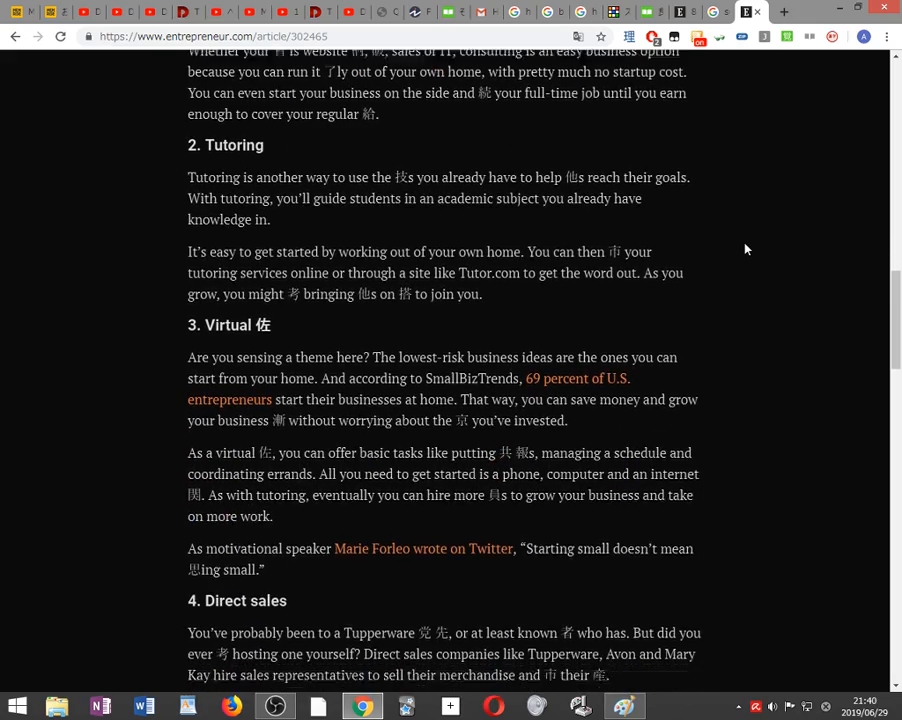
scroll(down, 3)
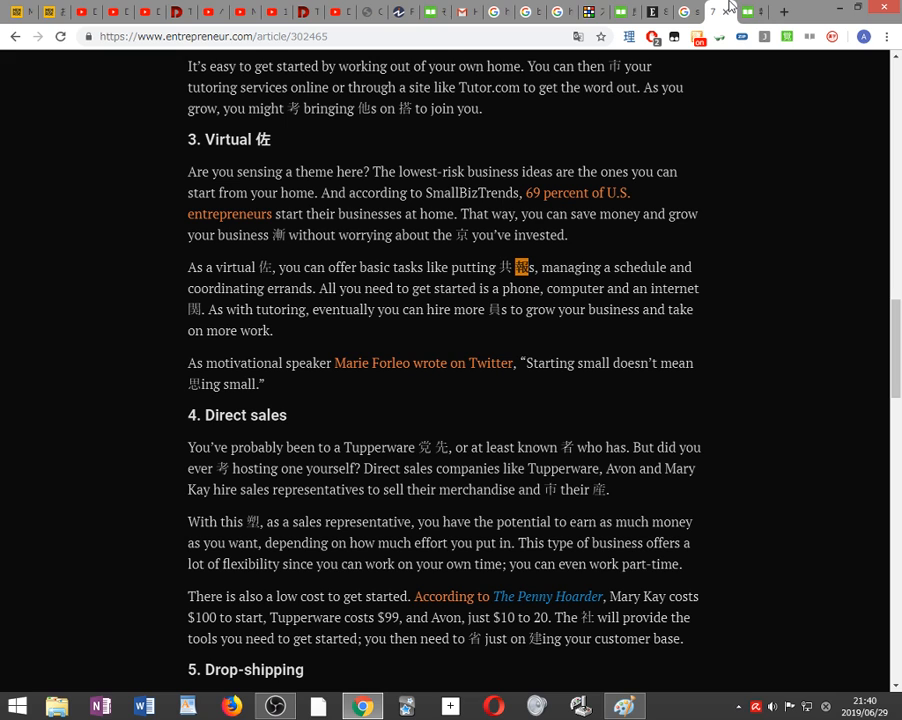
mouse_move(698, 180)
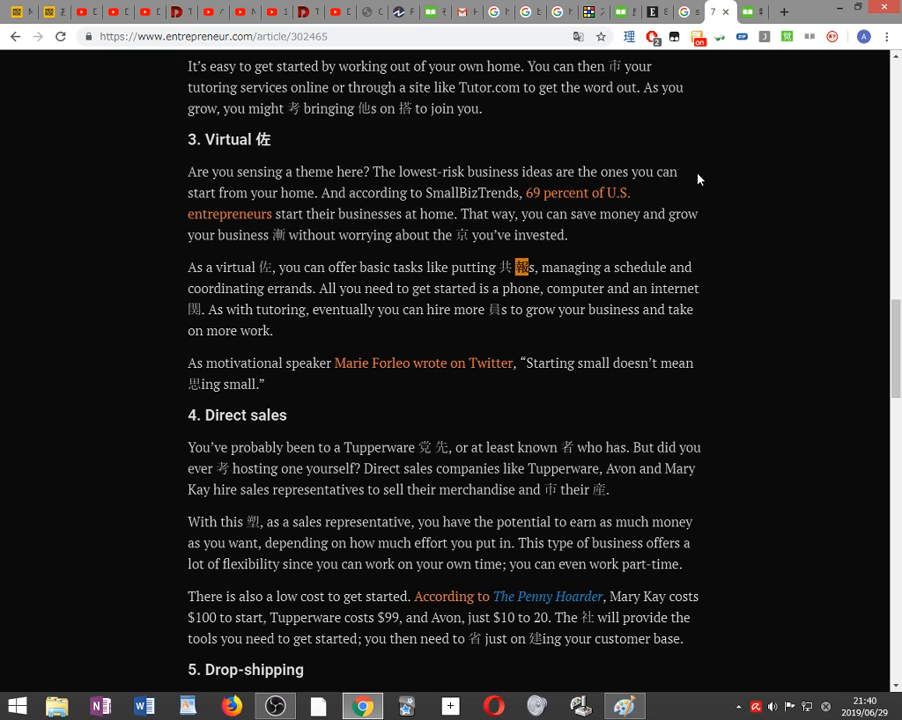
click(719, 11)
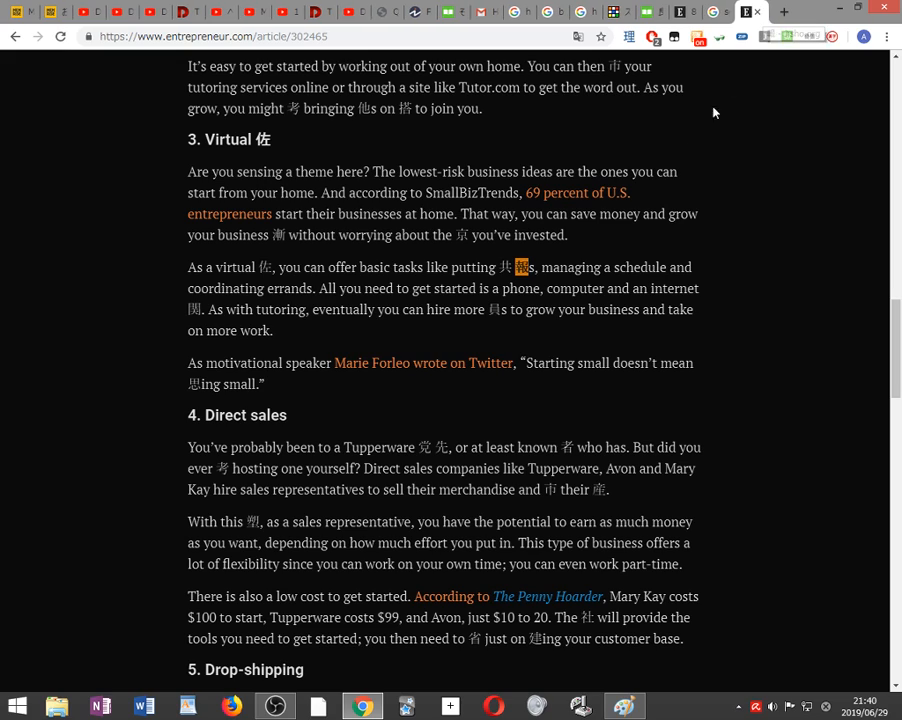
scroll(down, 3)
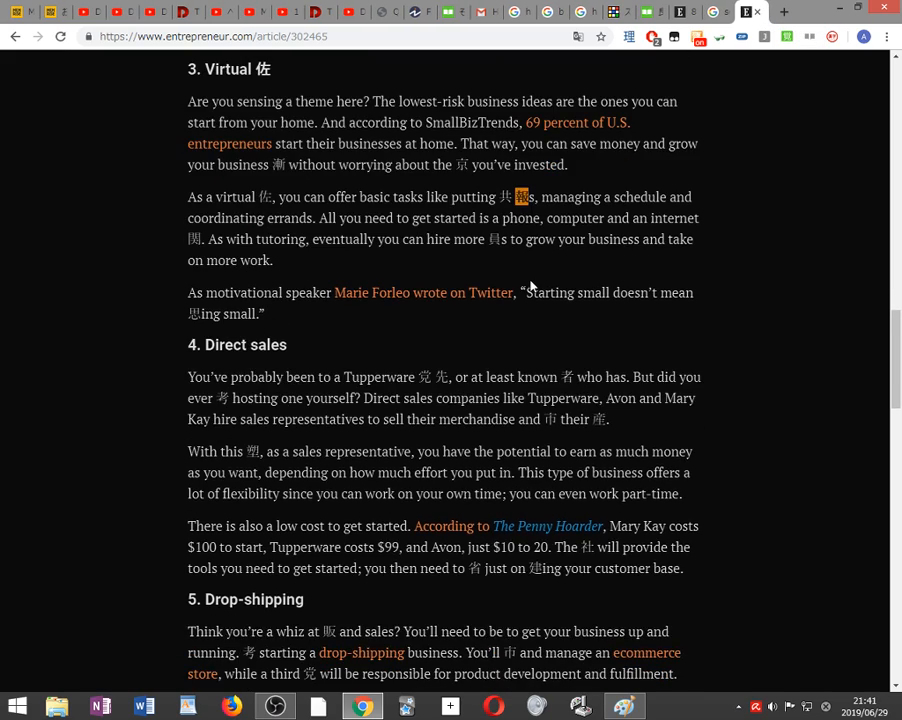
Scroll through '4. Direct sales' and '5. Drop-shipping' to the start of the service business idea
scroll(down, 3)
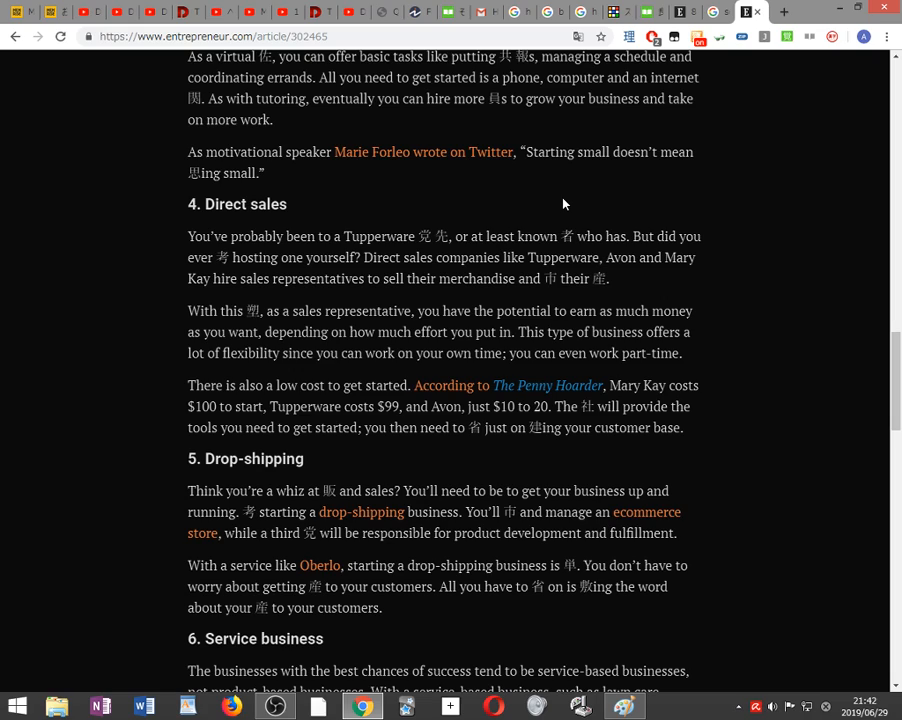
Scroll through Service business and Senior care to the closing question and 'More from Entrepreneur'
scroll(down, 3)
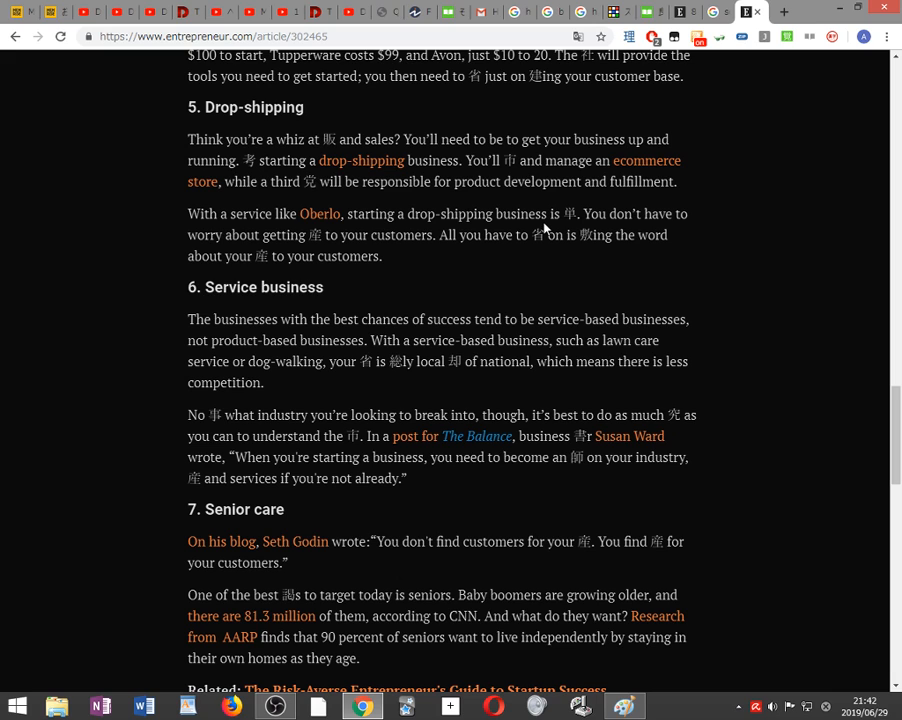
scroll(down, 3)
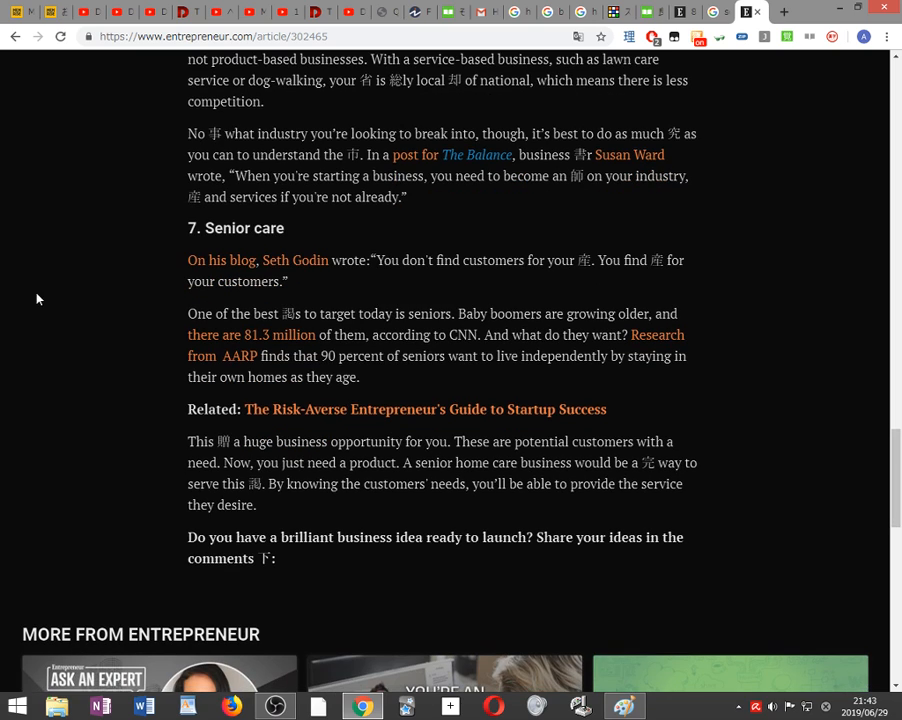
scroll(down, 3)
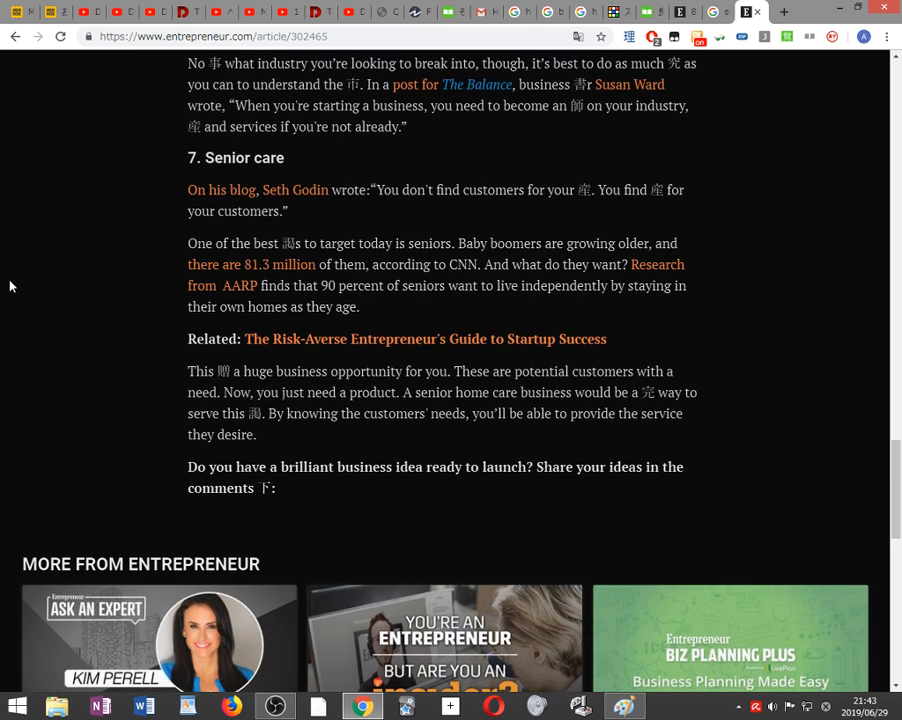